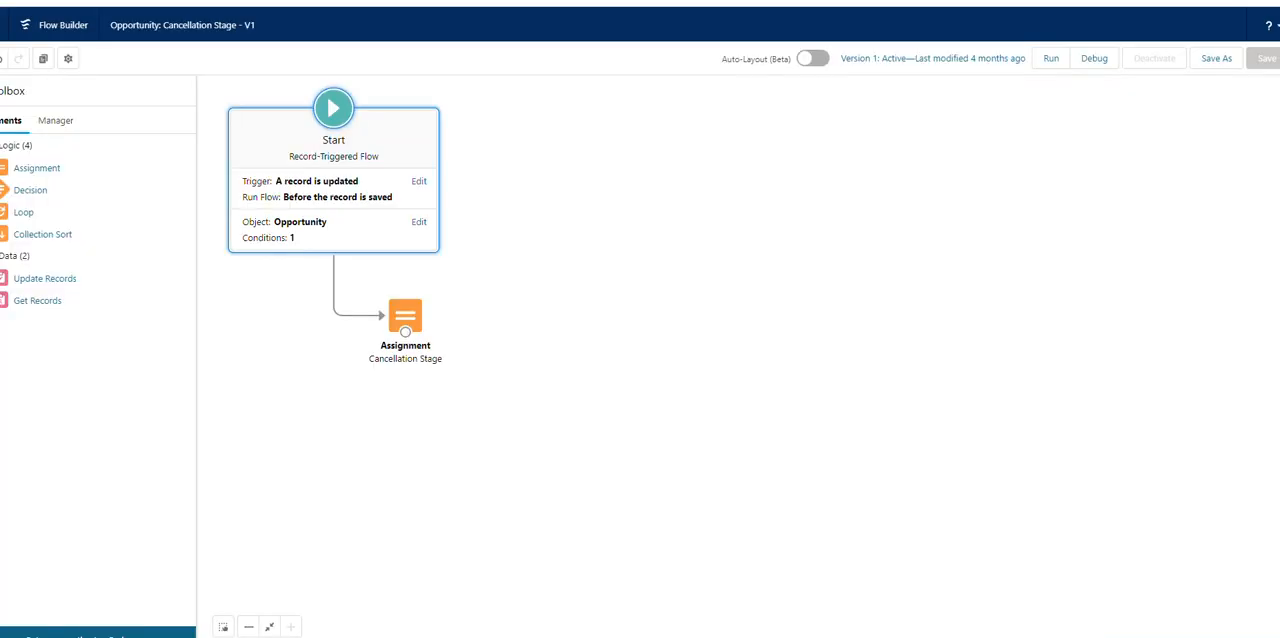
pyautogui.moveTo(312, 158)
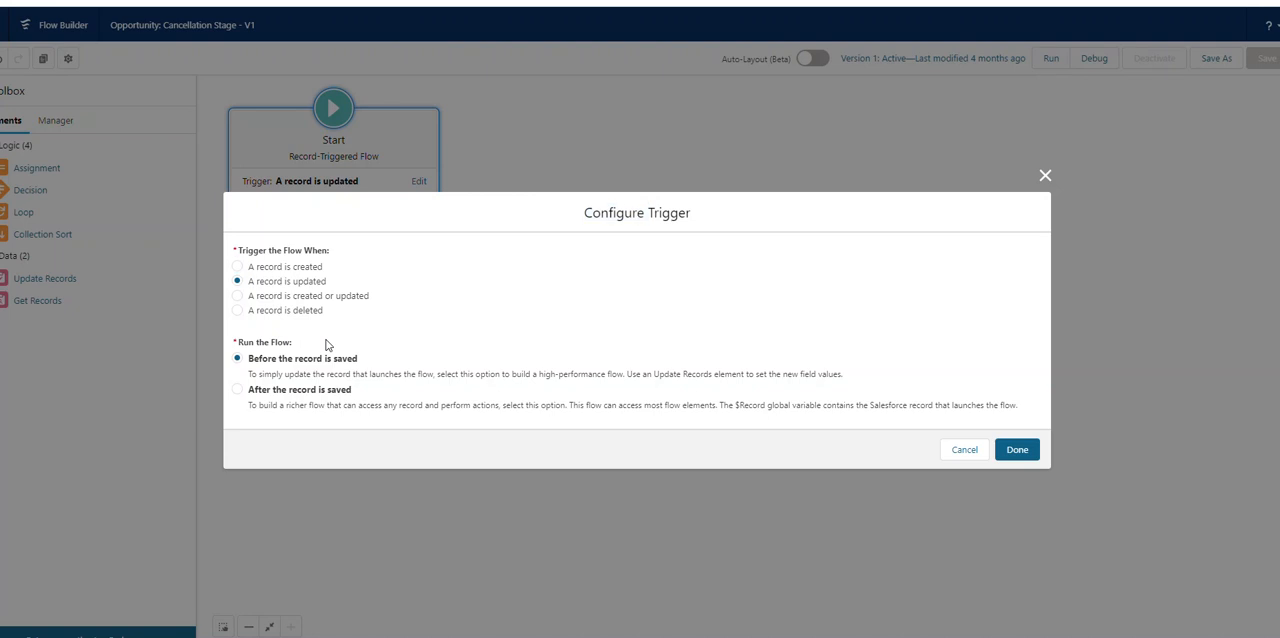
pyautogui.moveTo(344, 368)
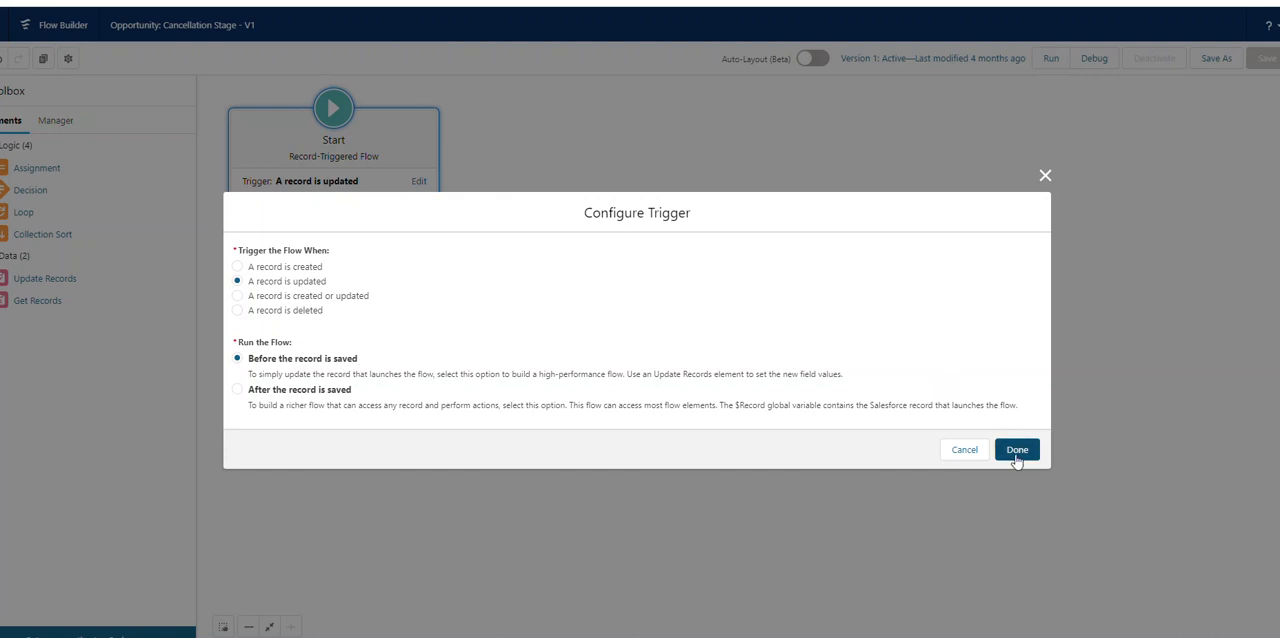
# Confirm the Configure Trigger dialog via Done, leaving the before-save update trigger unchanged
pyautogui.click(1016, 448)
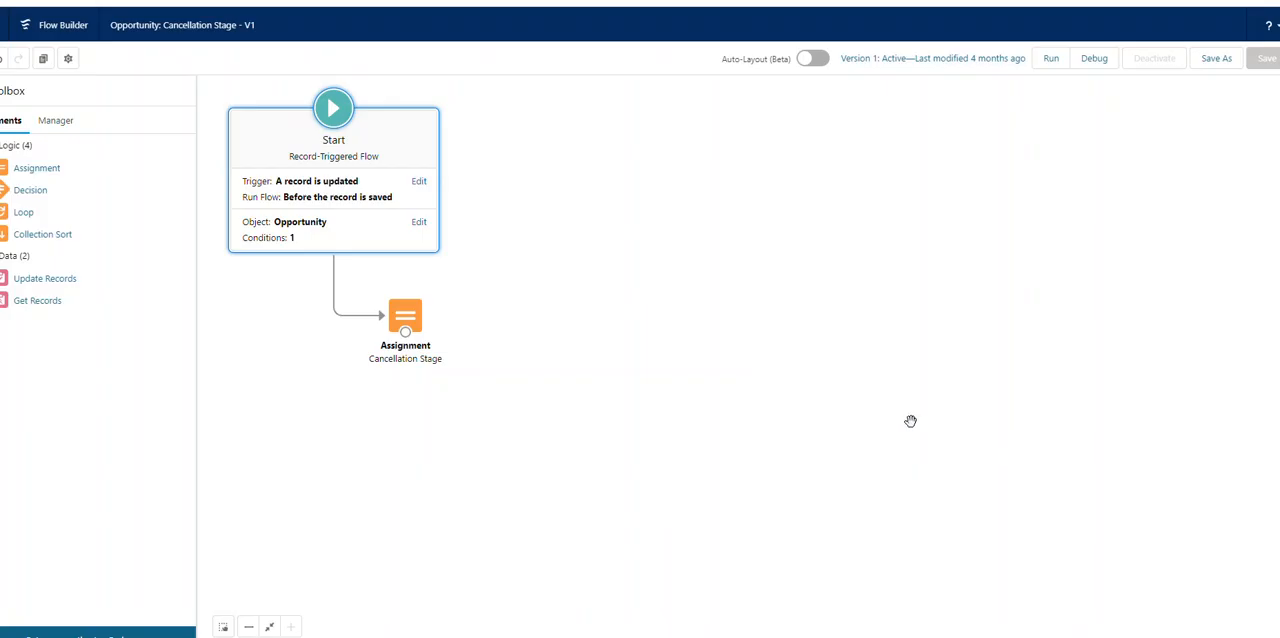
pyautogui.moveTo(388, 424)
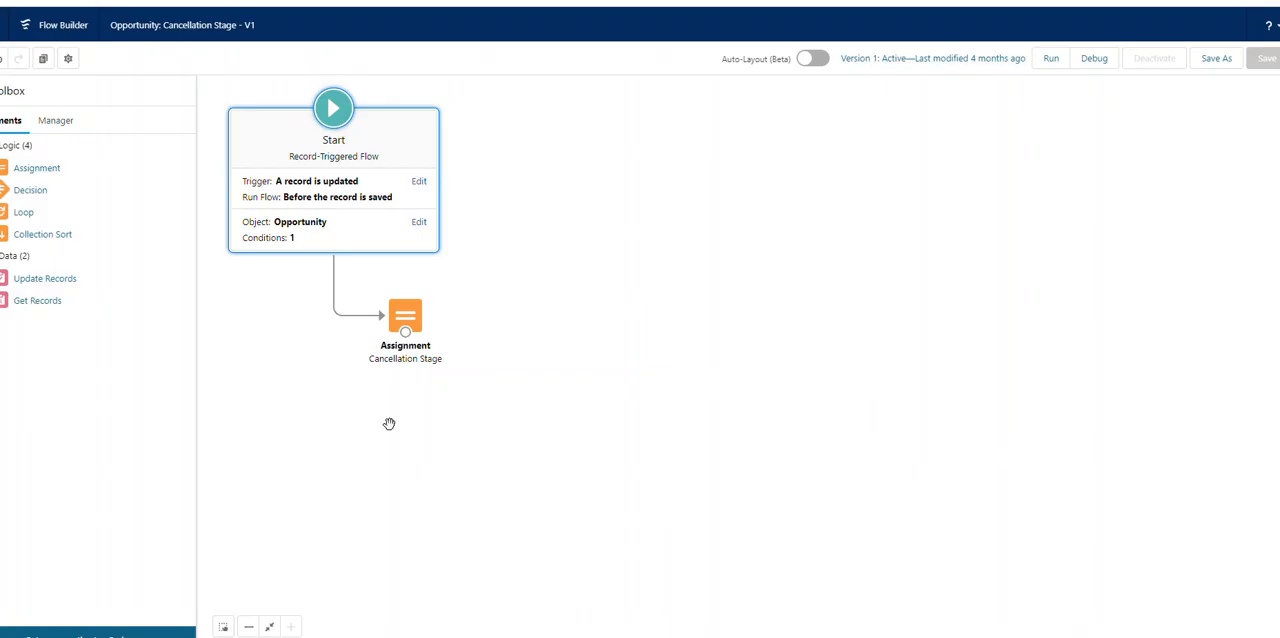
pyautogui.moveTo(476, 348)
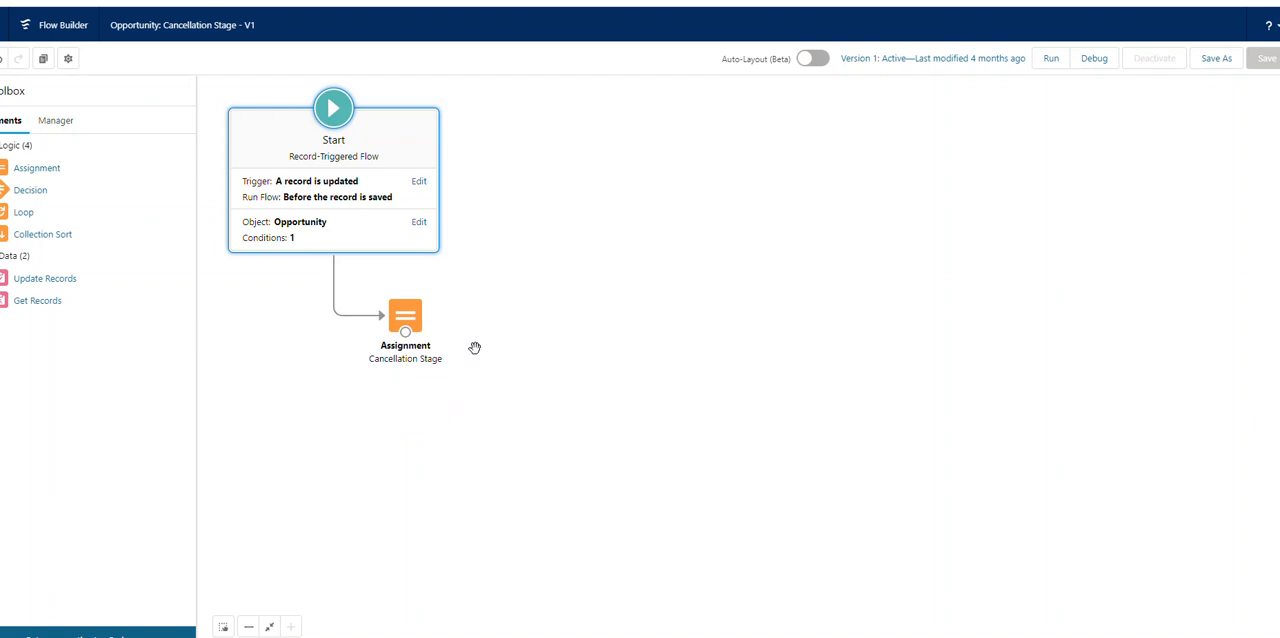
pyautogui.moveTo(392, 394)
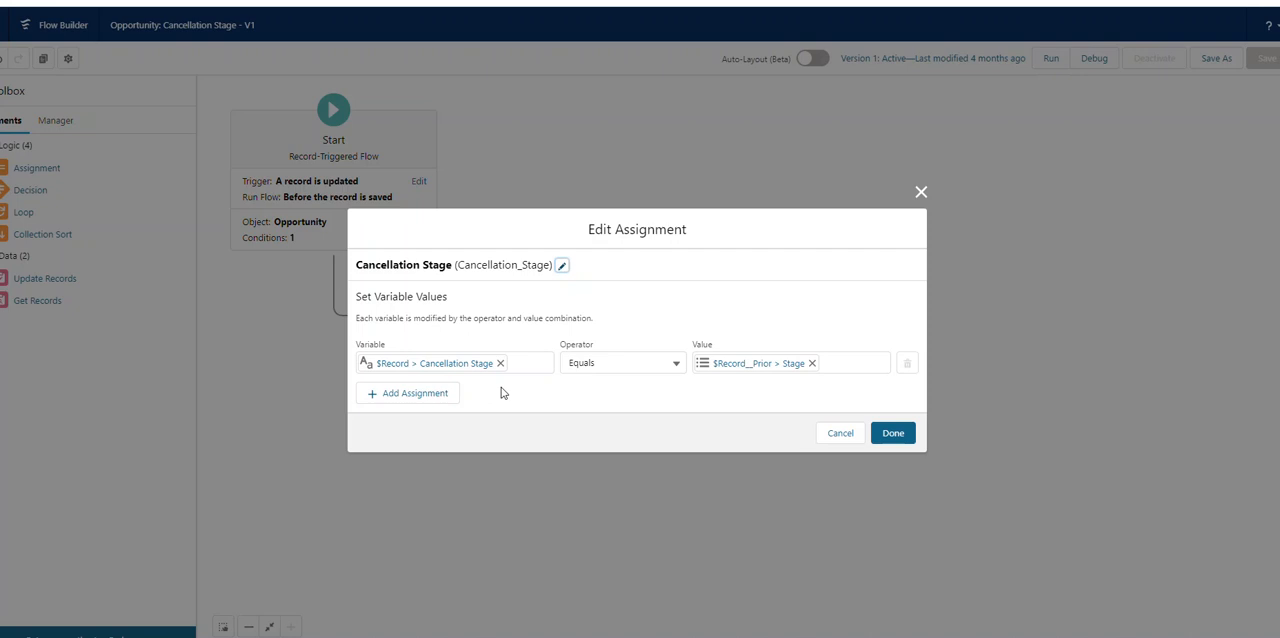
pyautogui.moveTo(504, 392)
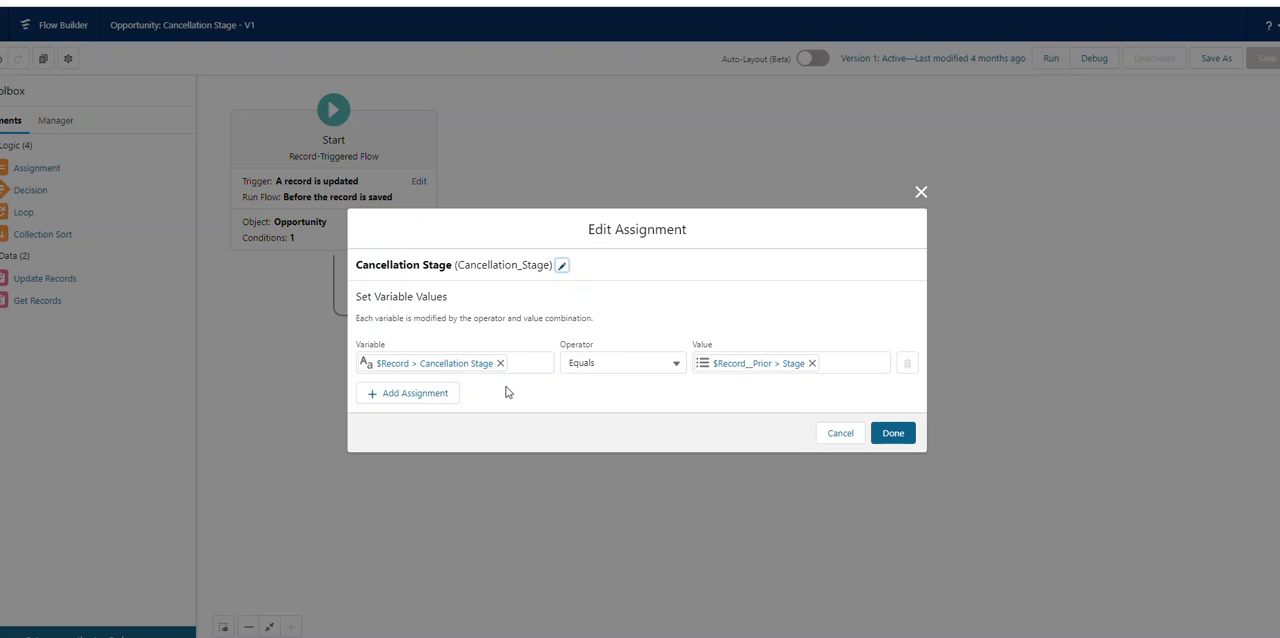
pyautogui.moveTo(752, 396)
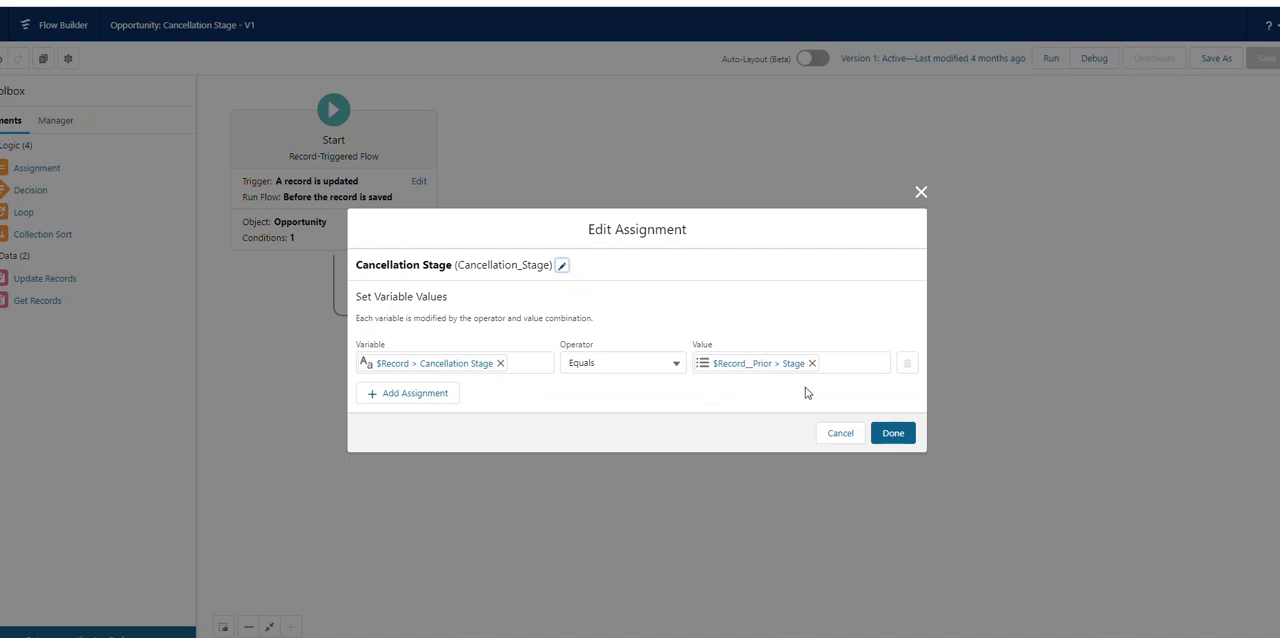
pyautogui.moveTo(806, 390)
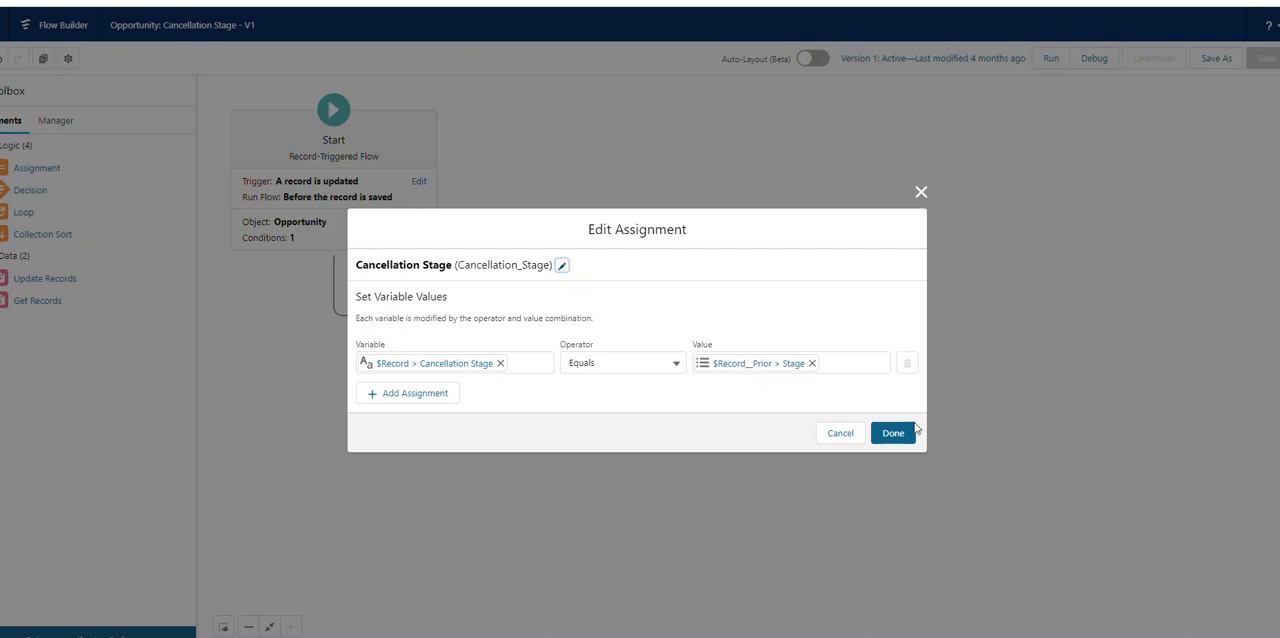
pyautogui.click(892, 432)
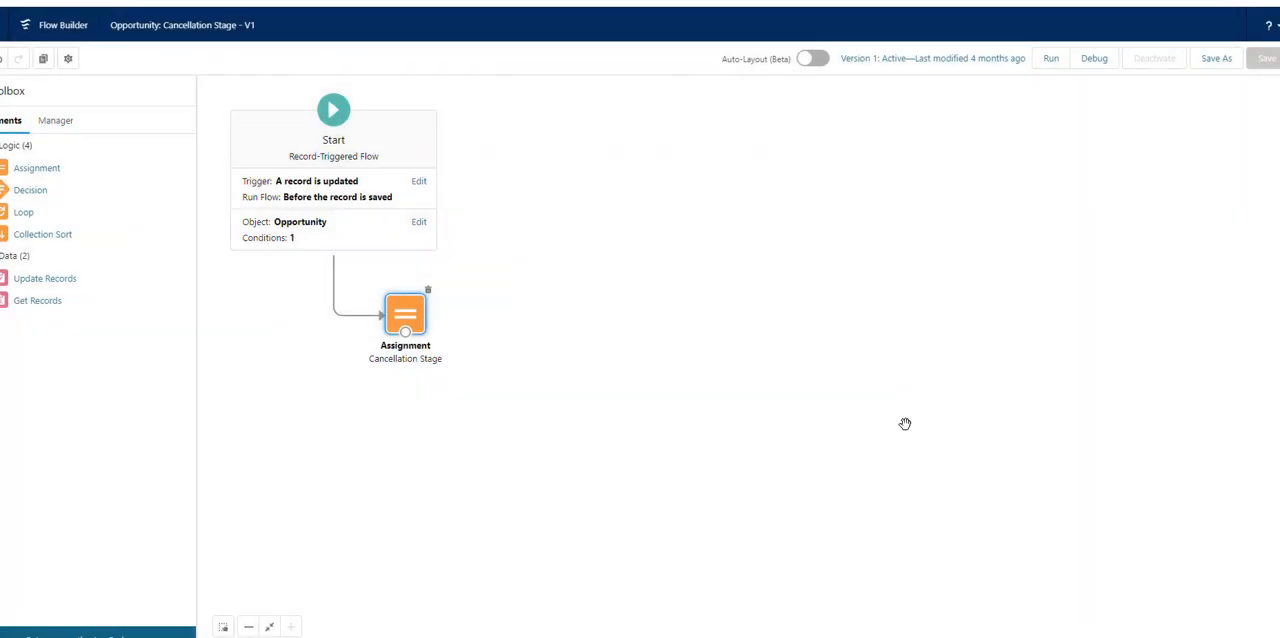
pyautogui.moveTo(910, 424)
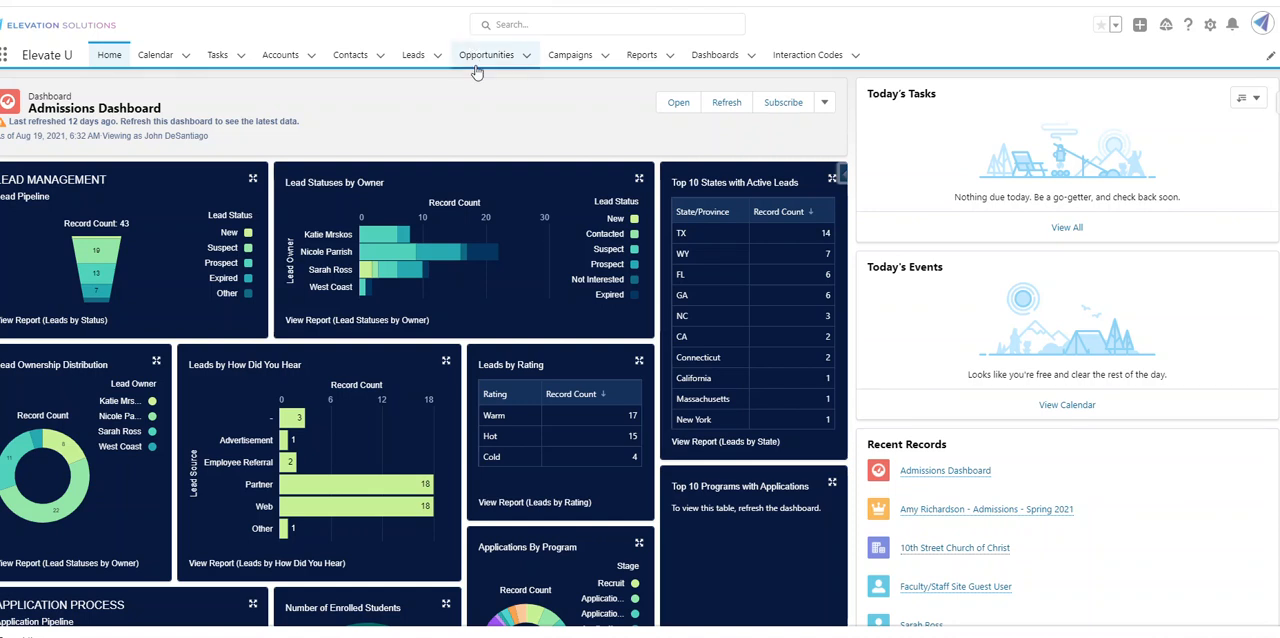
pyautogui.click(486, 54)
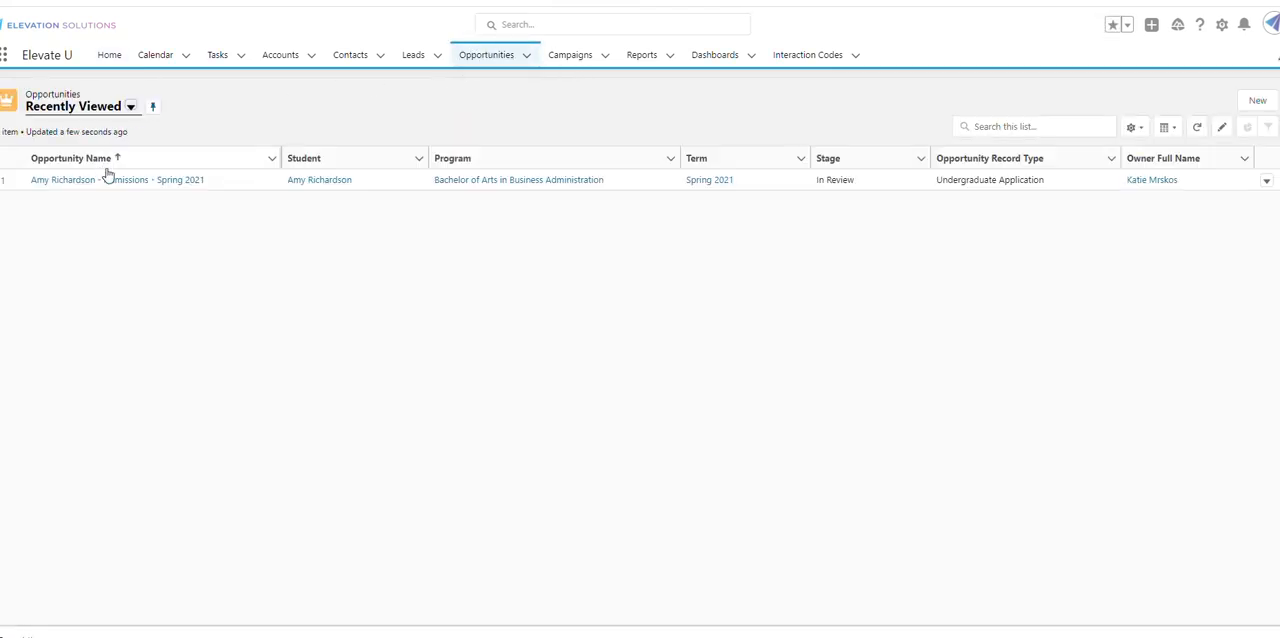
pyautogui.click(116, 180)
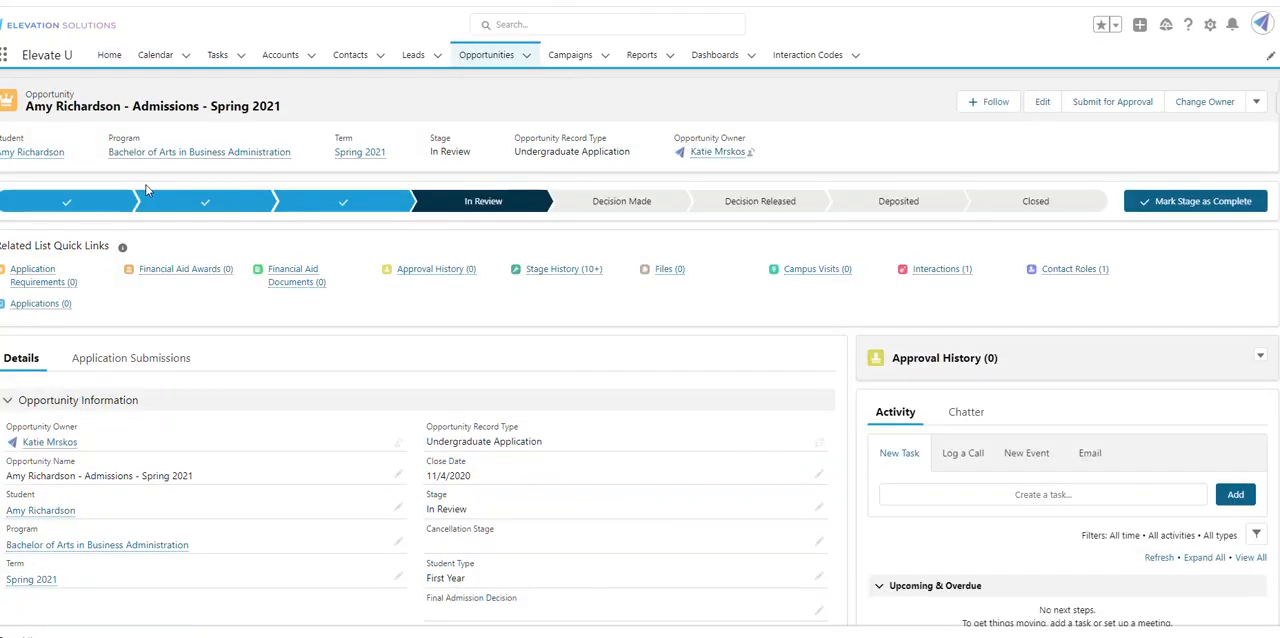
pyautogui.moveTo(584, 200)
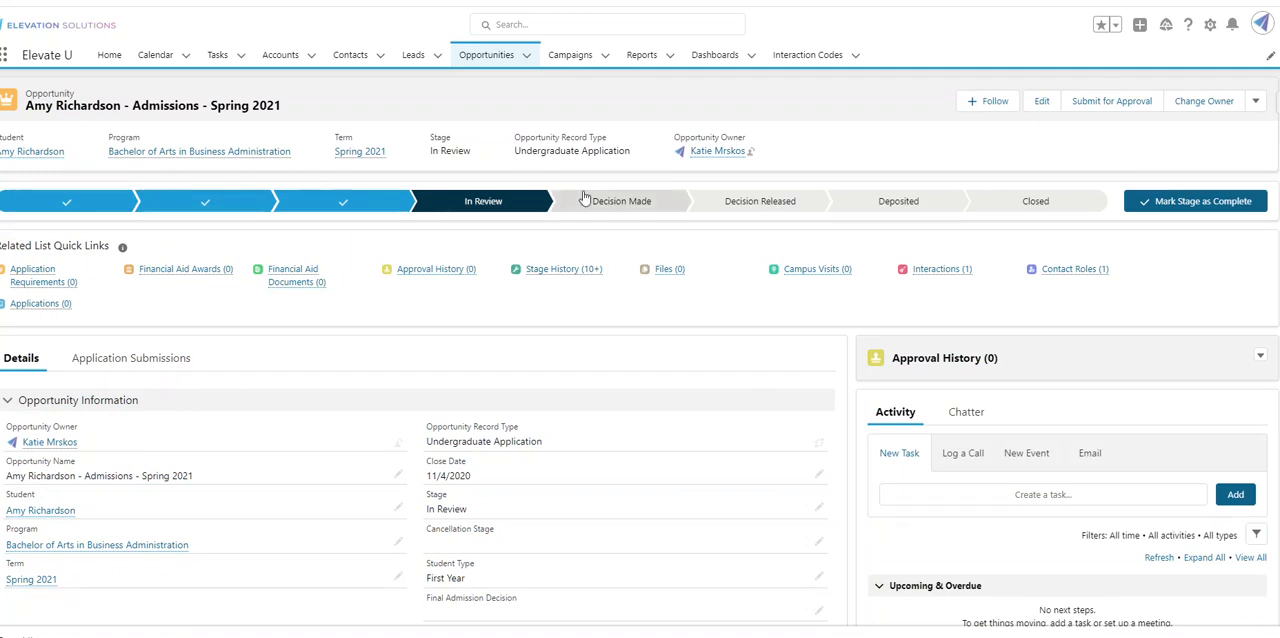
pyautogui.moveTo(502, 232)
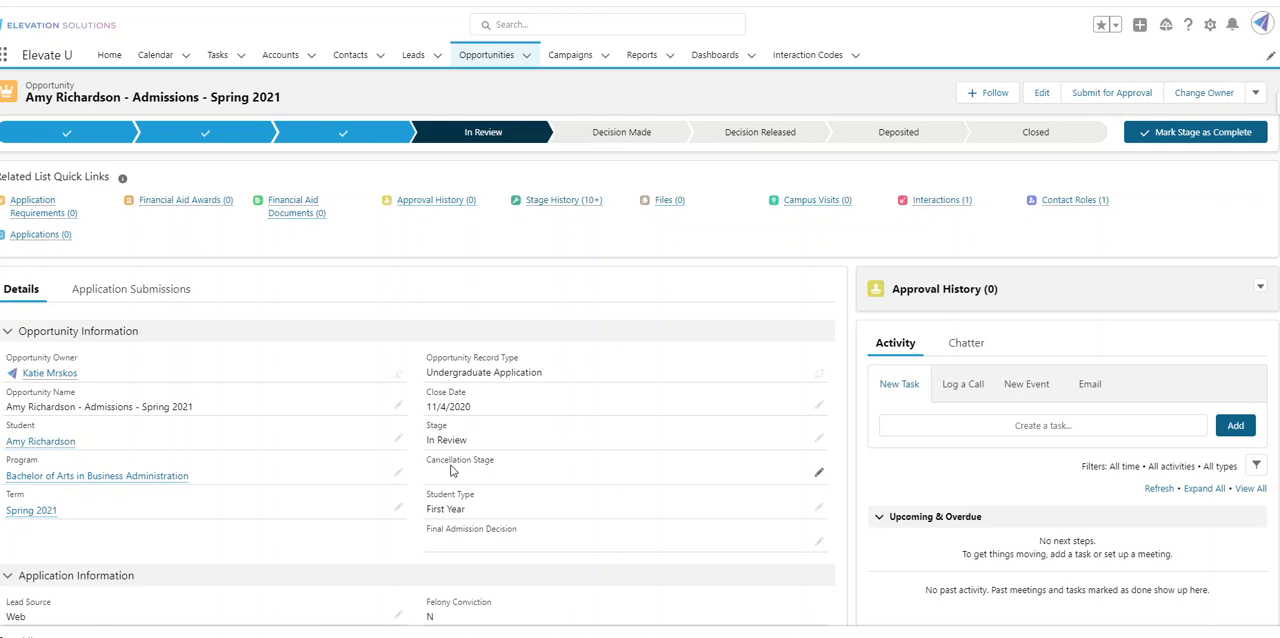
pyautogui.moveTo(512, 484)
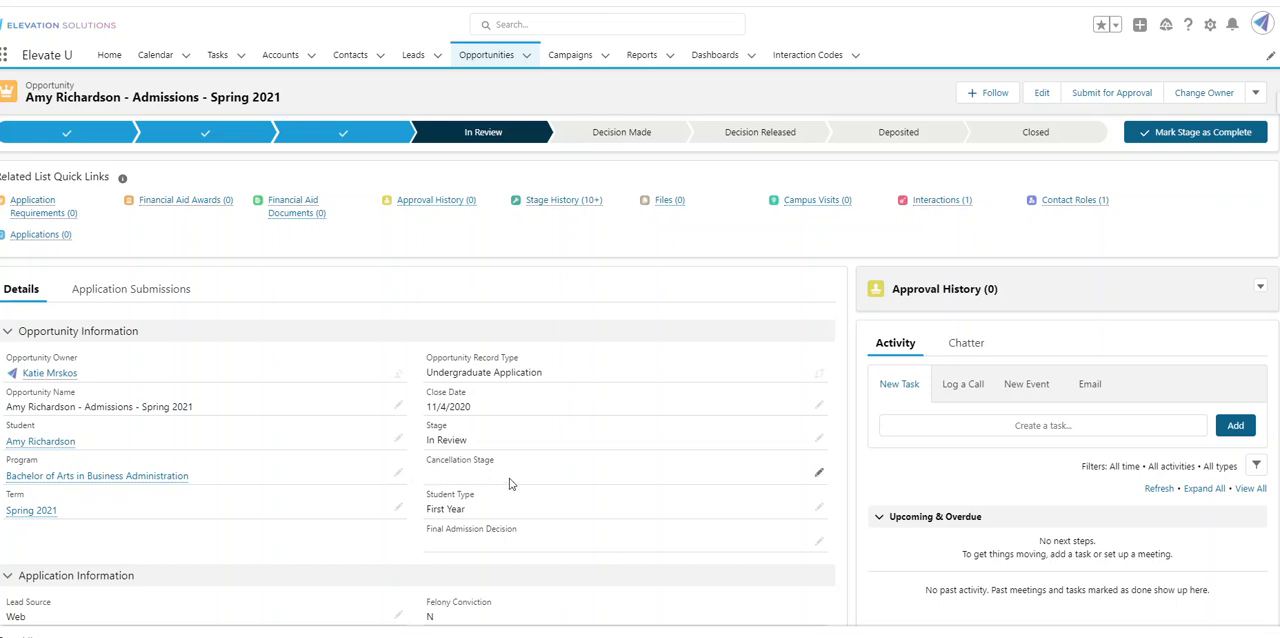
pyautogui.moveTo(818, 442)
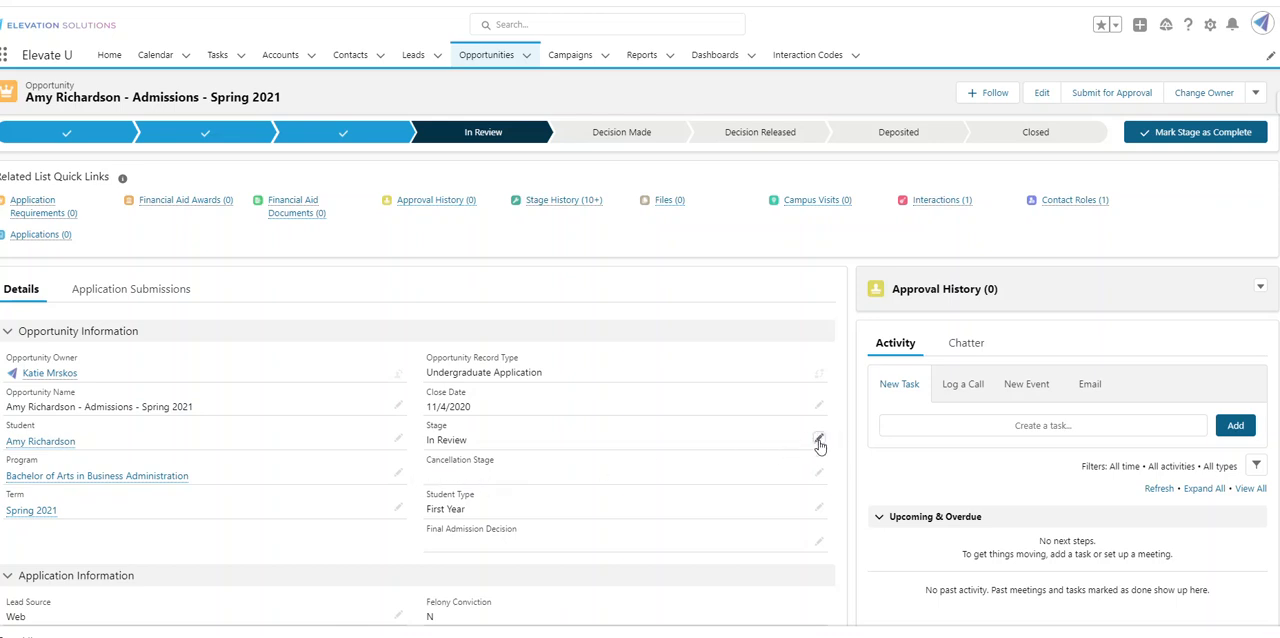
pyautogui.click(820, 440)
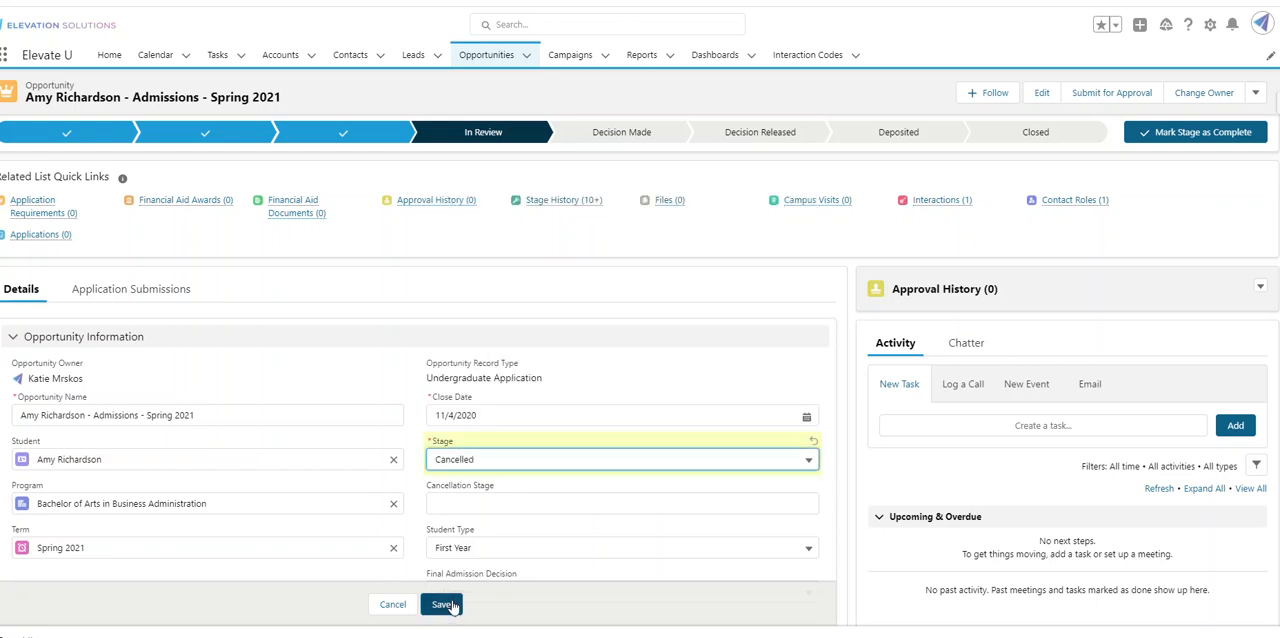
pyautogui.click(442, 604)
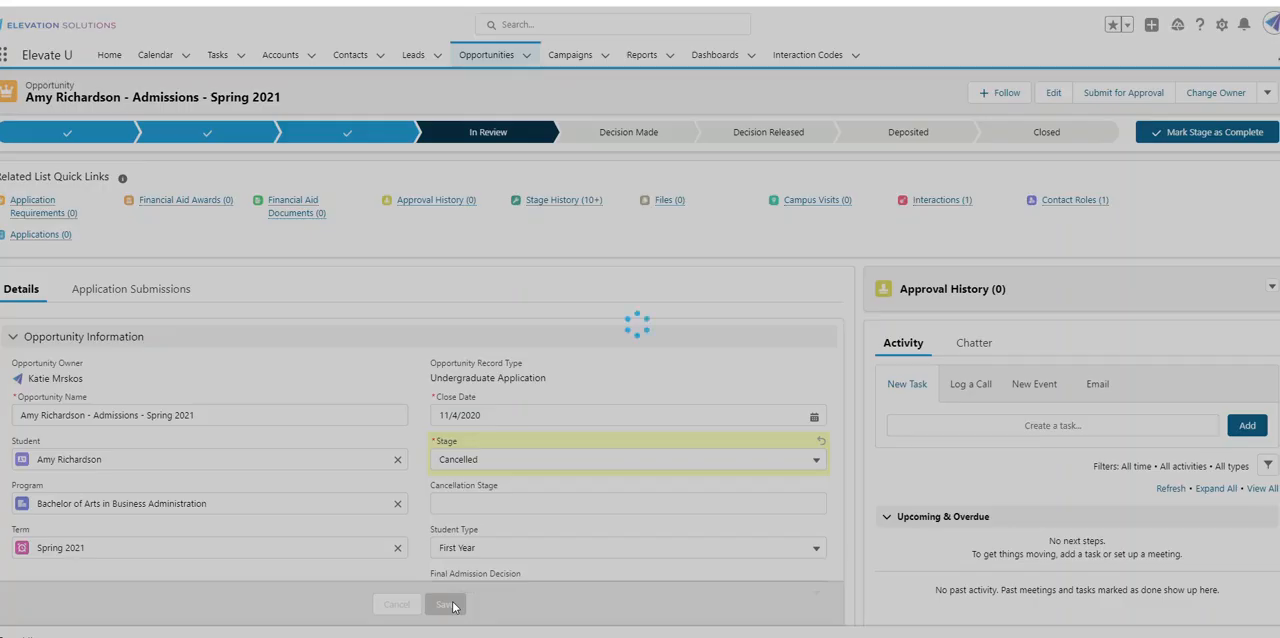
pyautogui.click(444, 604)
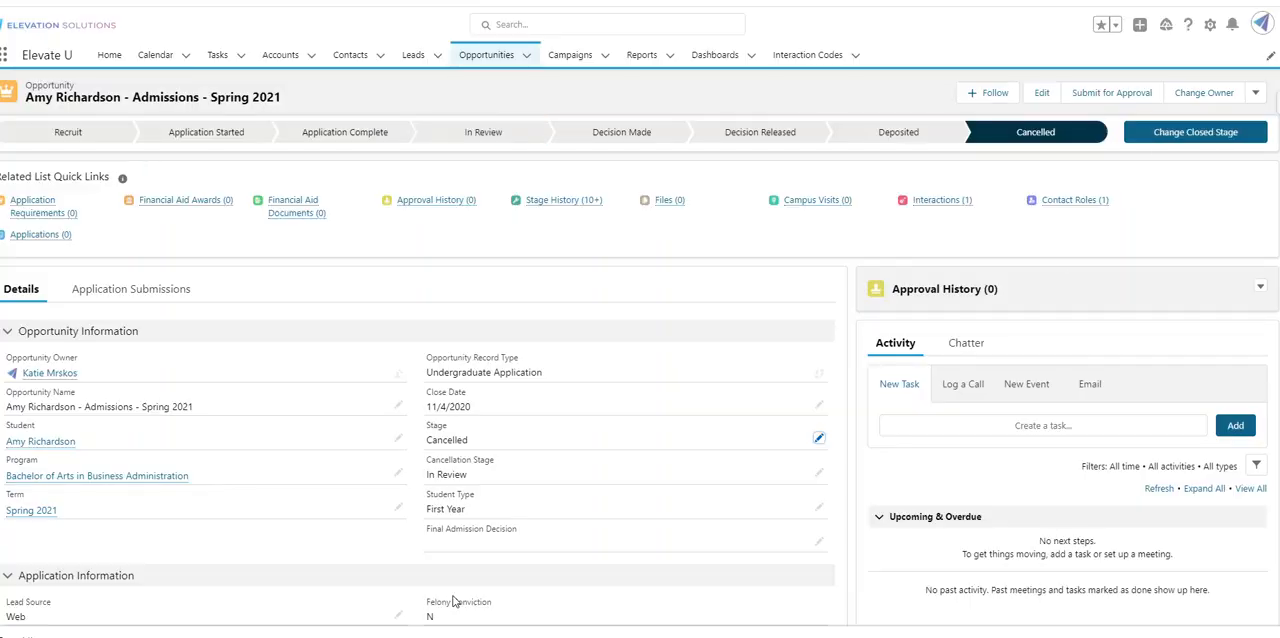
pyautogui.moveTo(418, 468)
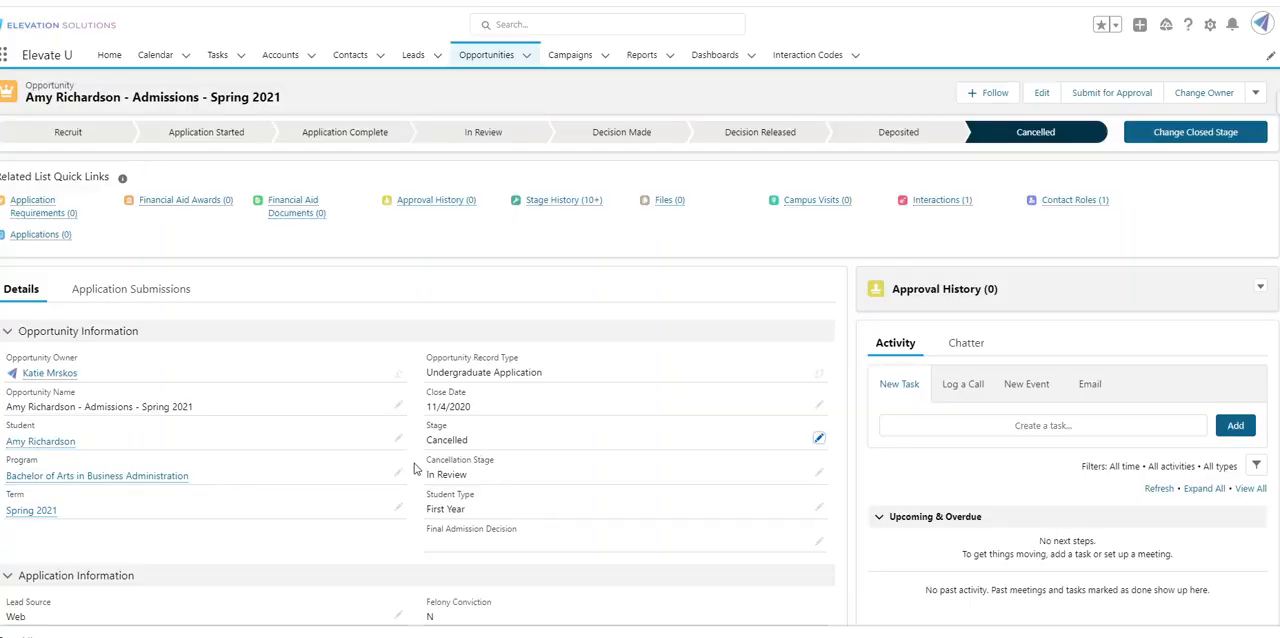
pyautogui.moveTo(496, 484)
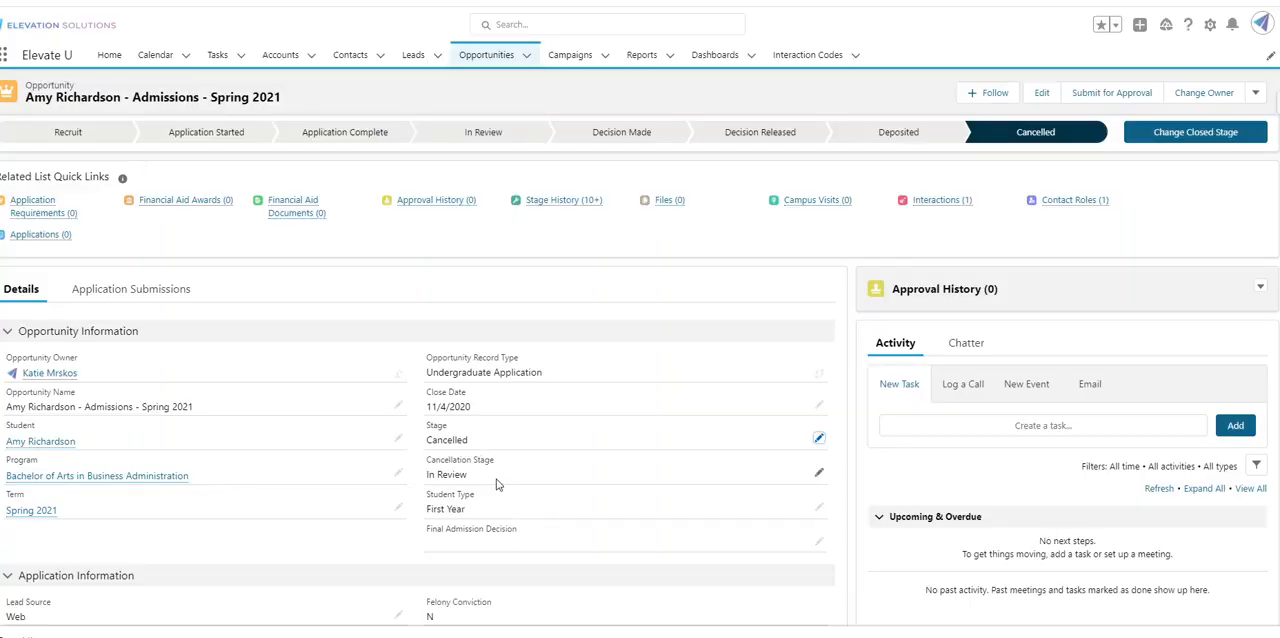